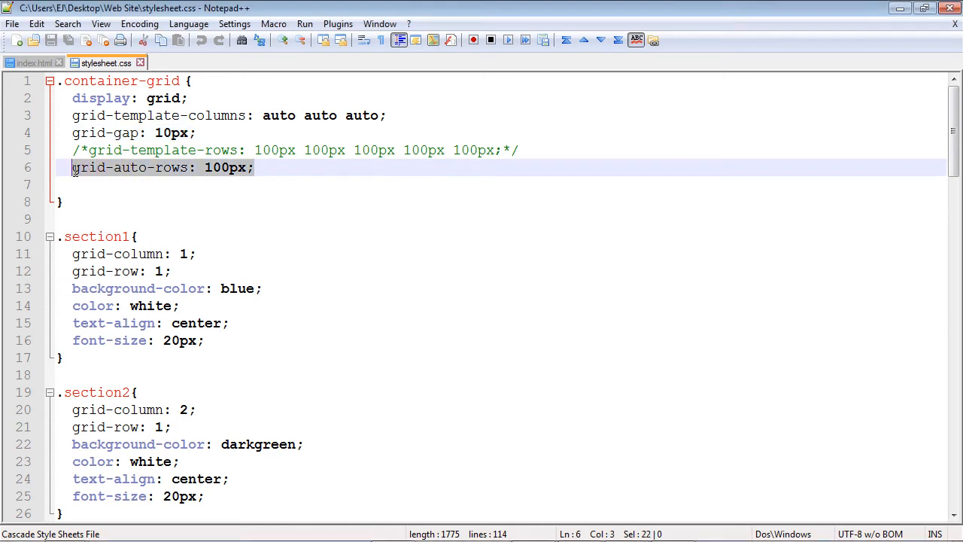
{"action": "mouse_move", "coordinate": [187, 172]}
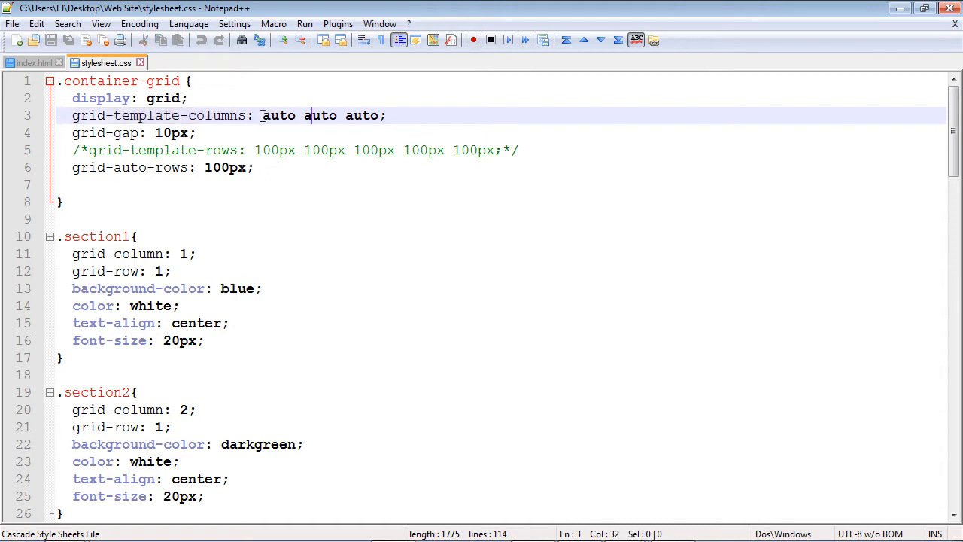
Comment out the grid-template-columns: auto auto auto rule with /* */
{"action": "double_click", "coordinate": [278, 114]}
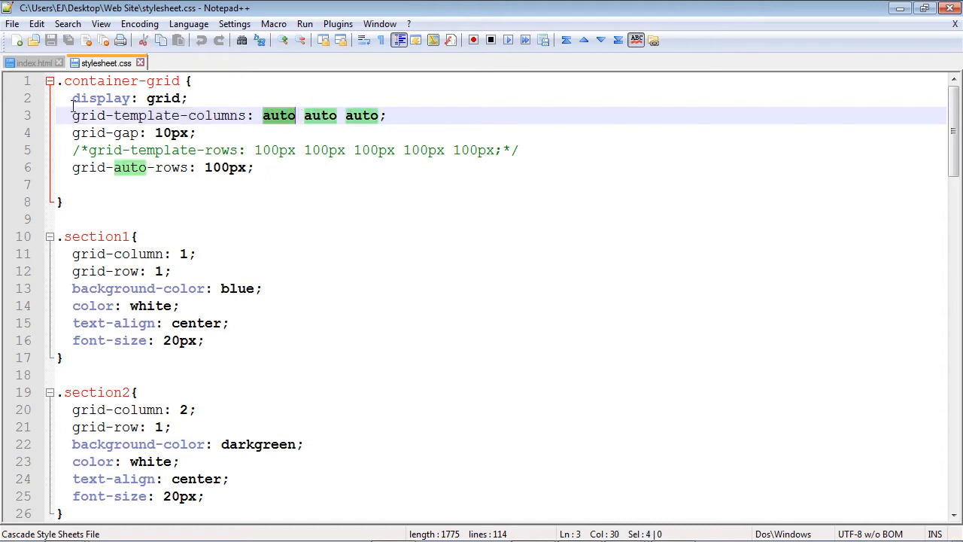
{"action": "left_click", "coordinate": [73, 115]}
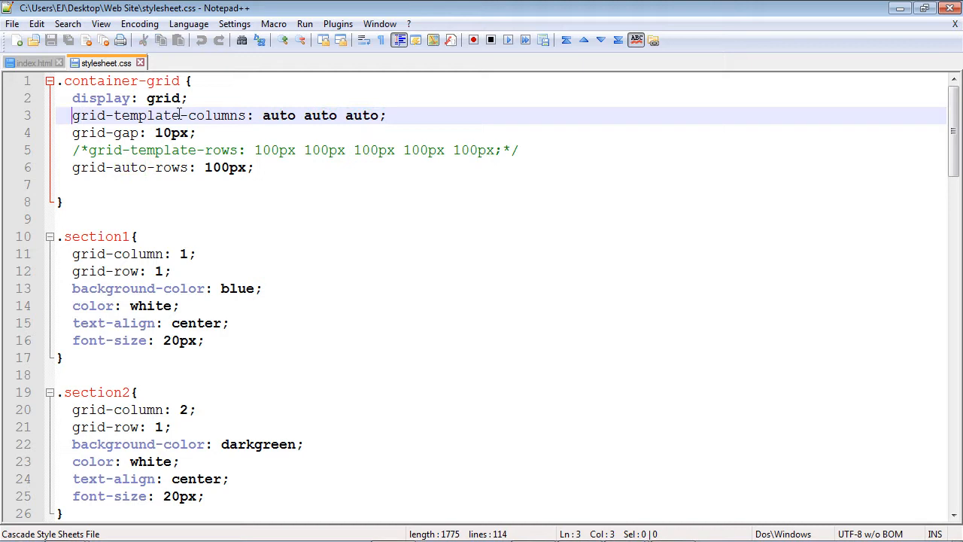
{"action": "type", "text": "/*"}
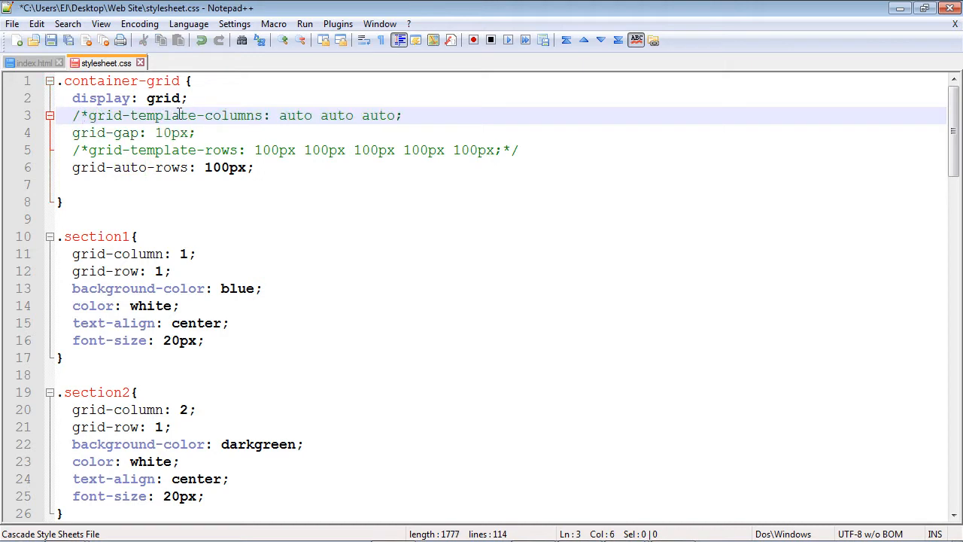
{"action": "type", "text": "*/"}
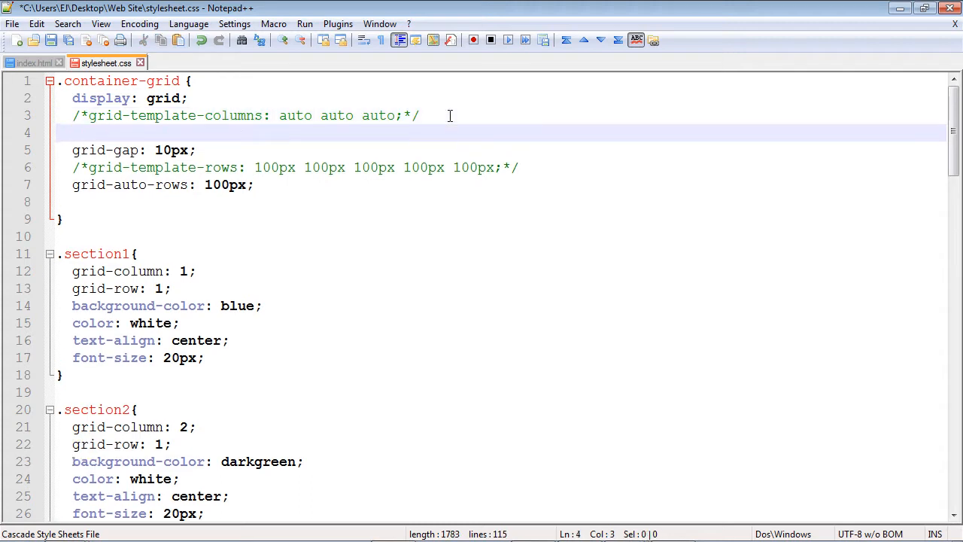
Start a new grid-template-columns line reading repeat(3, comparing it with the old values
{"action": "type", "text": "grid-template-columns:"}
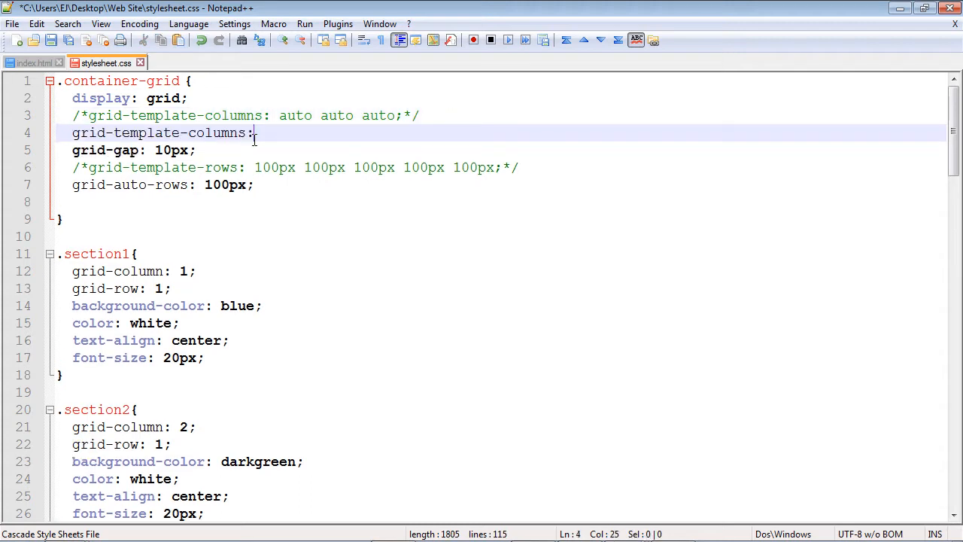
{"action": "type", "text": "re"}
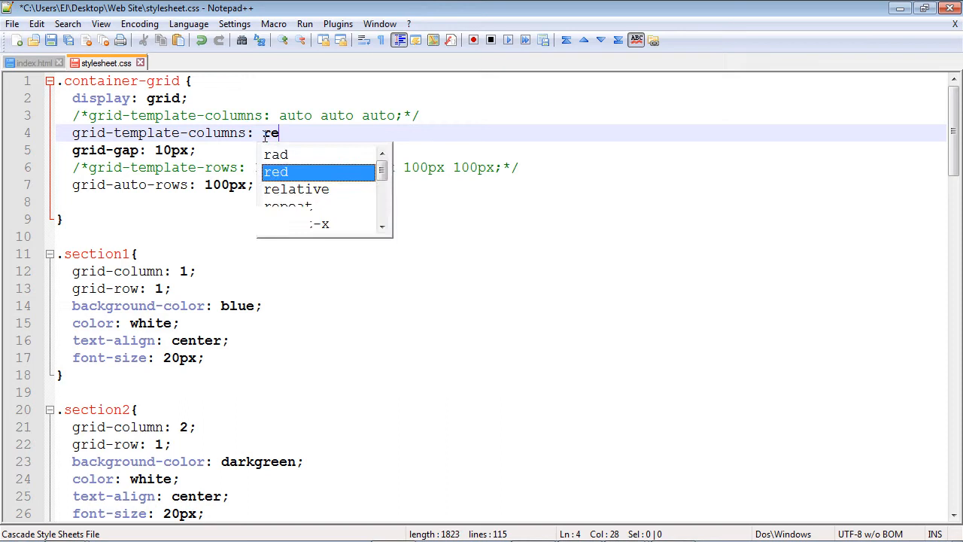
{"action": "type", "text": "peat("}
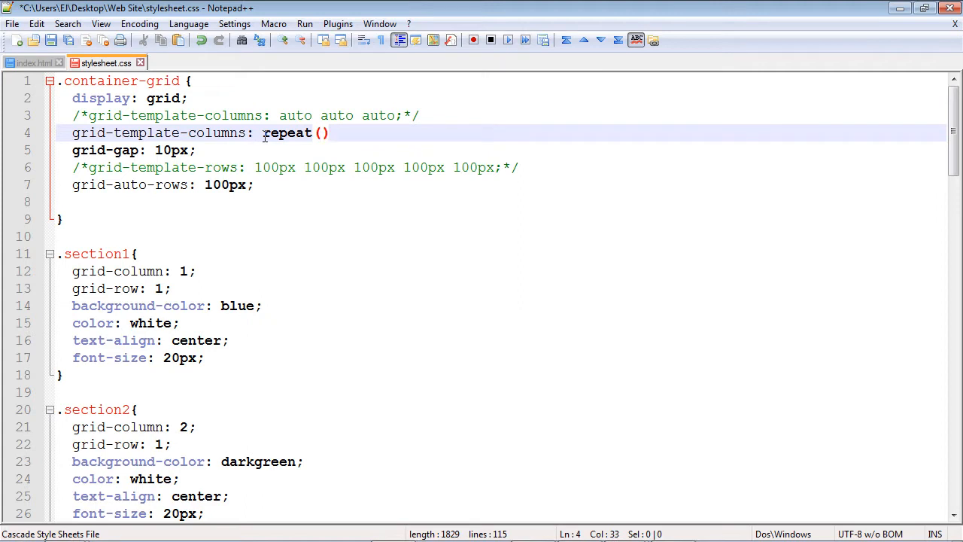
{"action": "type", "text": "3"}
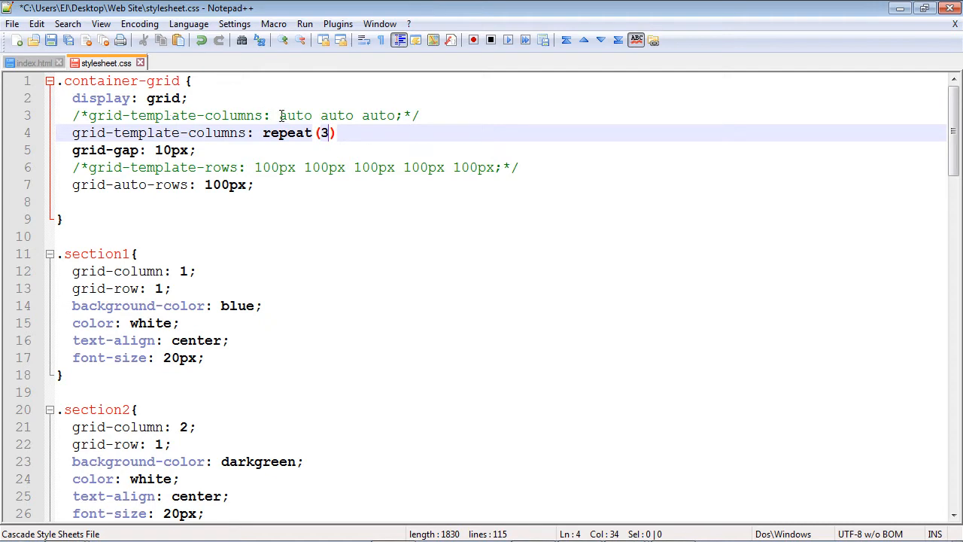
{"action": "left_click_drag", "start_coordinate": [279, 114], "coordinate": [394, 115]}
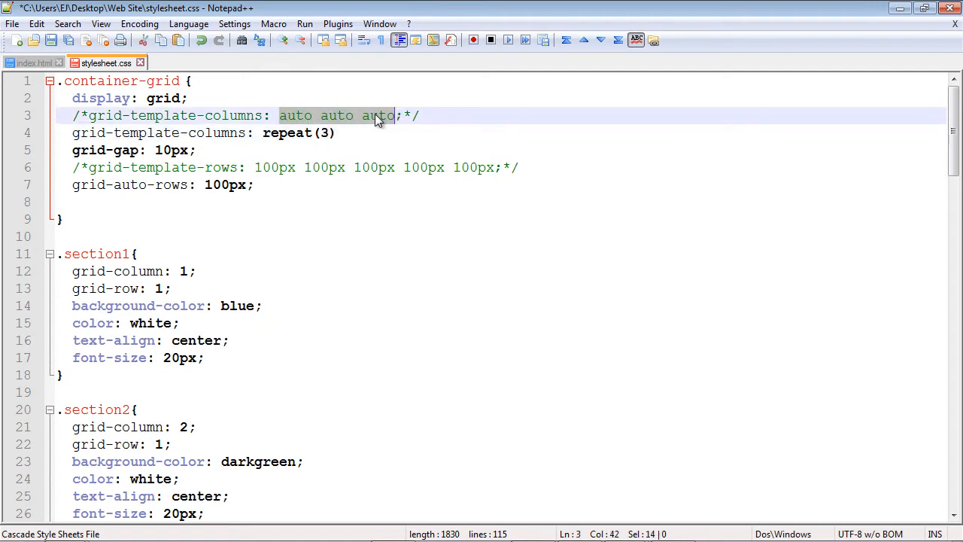
{"action": "left_click", "coordinate": [325, 132]}
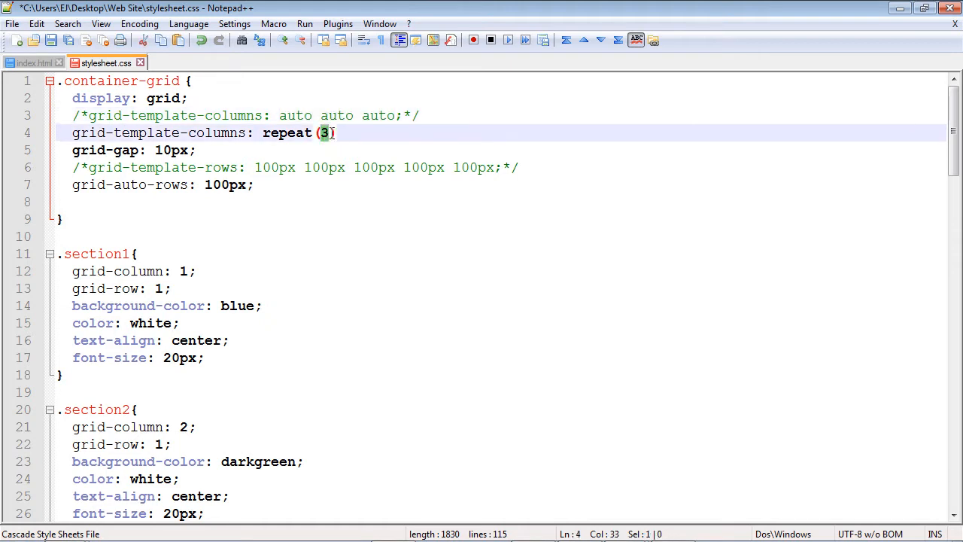
{"action": "left_click", "coordinate": [280, 114]}
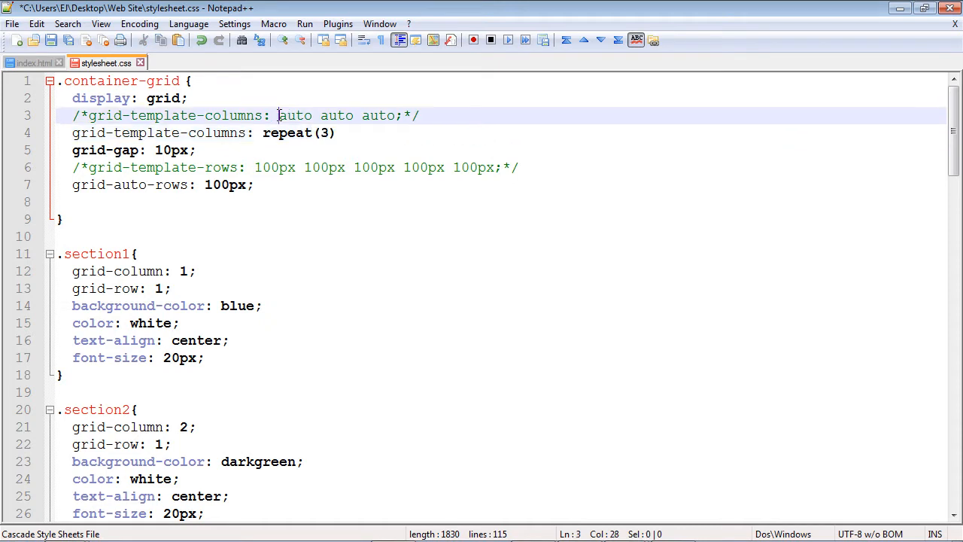
{"action": "left_click_drag", "start_coordinate": [280, 114], "coordinate": [397, 114]}
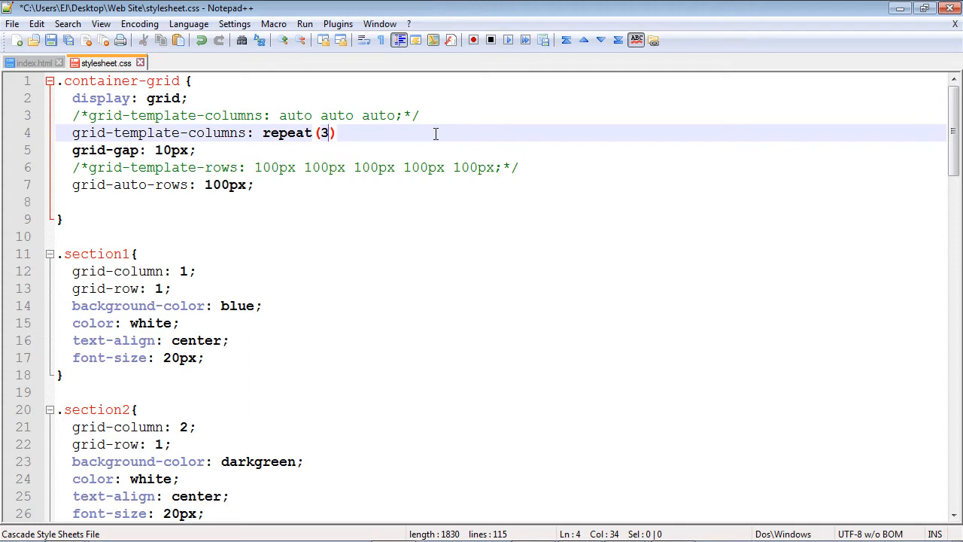
Finish the value as repeat(3,1fr); and save stylesheet.css
{"action": "type", "text": ","}
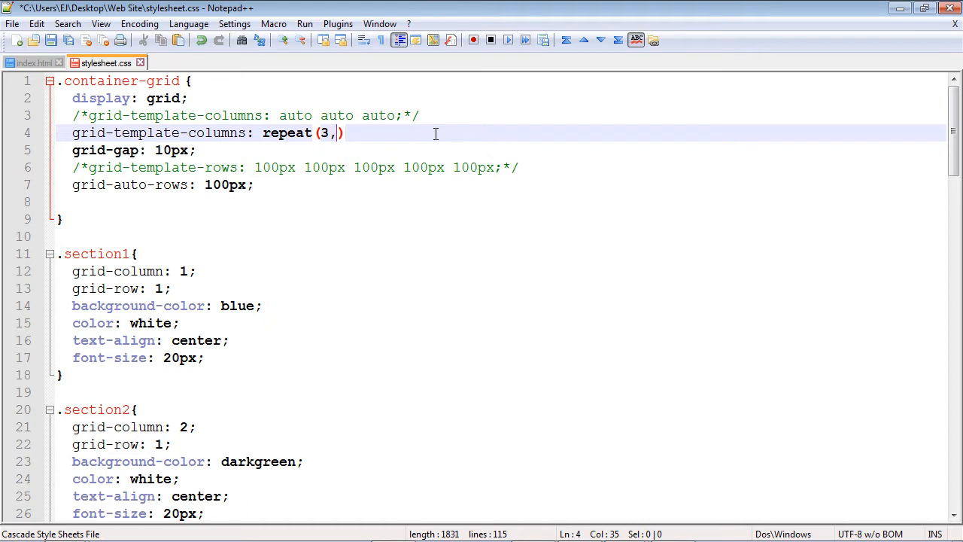
{"action": "type", "text": "1fr"}
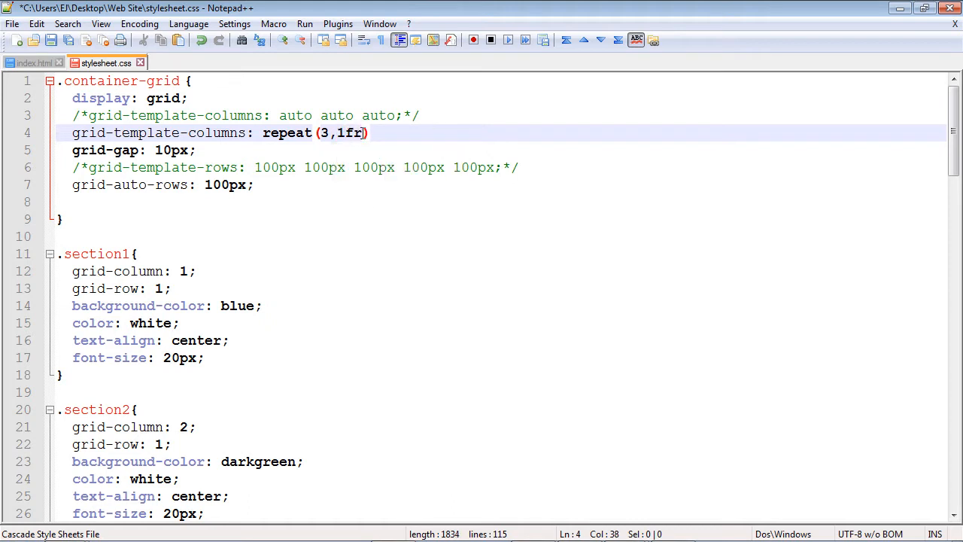
{"action": "left_click_drag", "start_coordinate": [367, 132], "coordinate": [345, 132]}
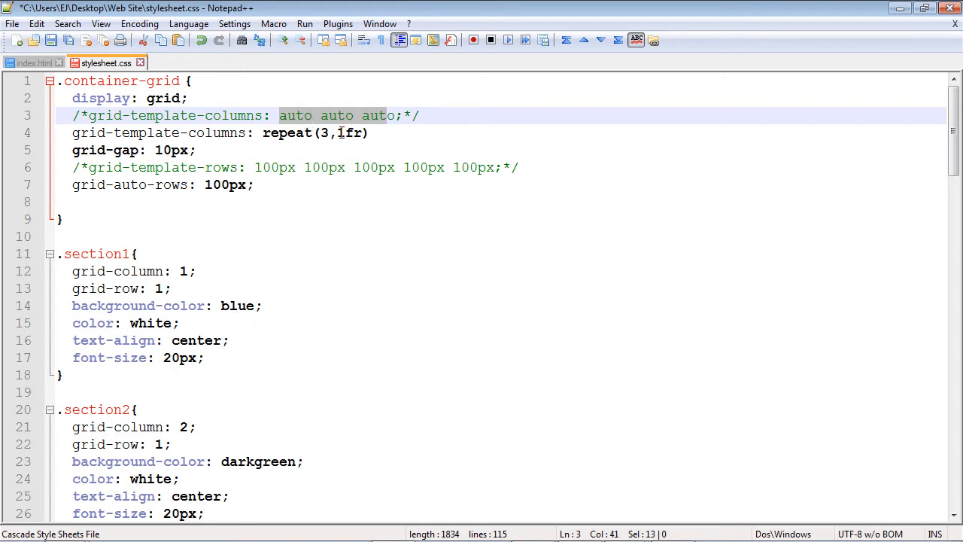
{"action": "left_click", "coordinate": [337, 132]}
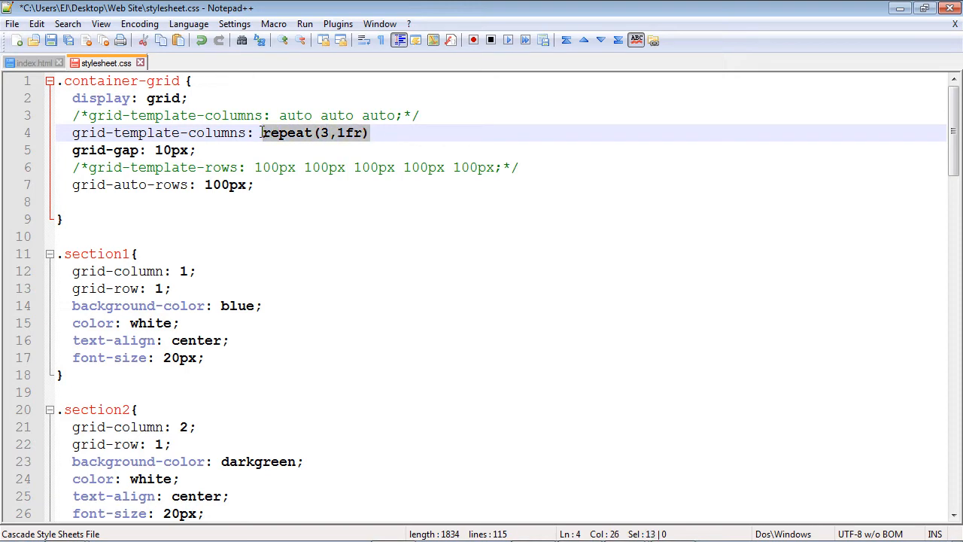
{"action": "key", "text": "ctrl+s"}
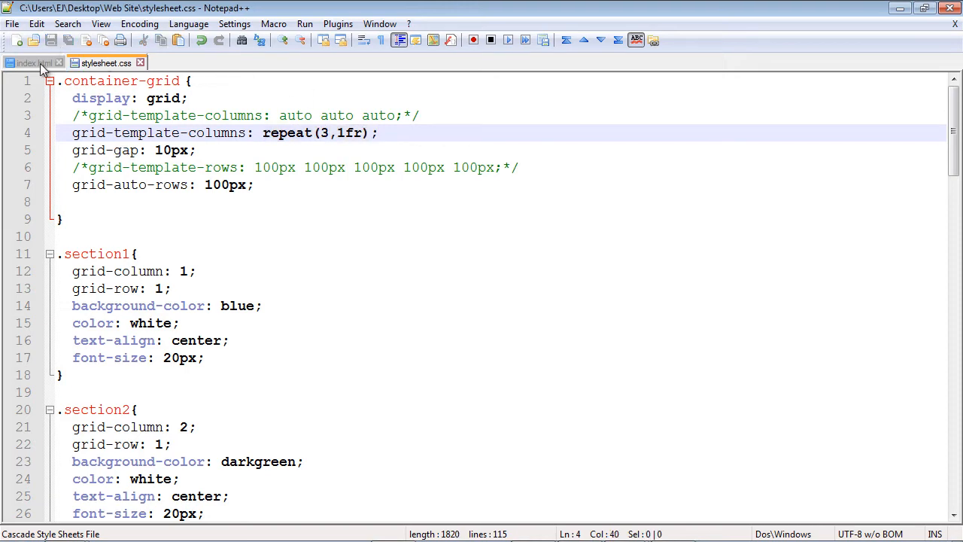
Review the three-column grid of Sections 1–11 in Chrome
{"action": "left_click", "coordinate": [304, 24]}
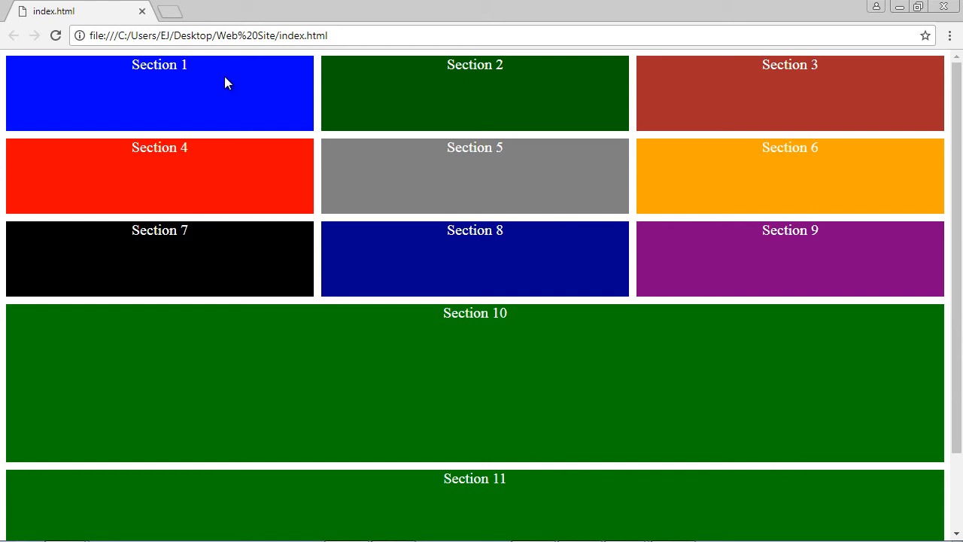
{"action": "mouse_move", "coordinate": [737, 99]}
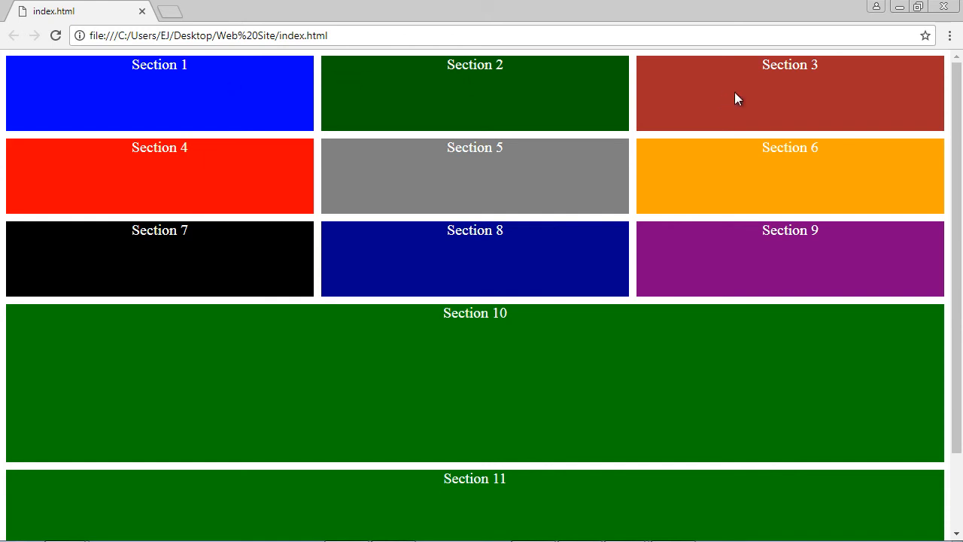
{"action": "mouse_move", "coordinate": [741, 107]}
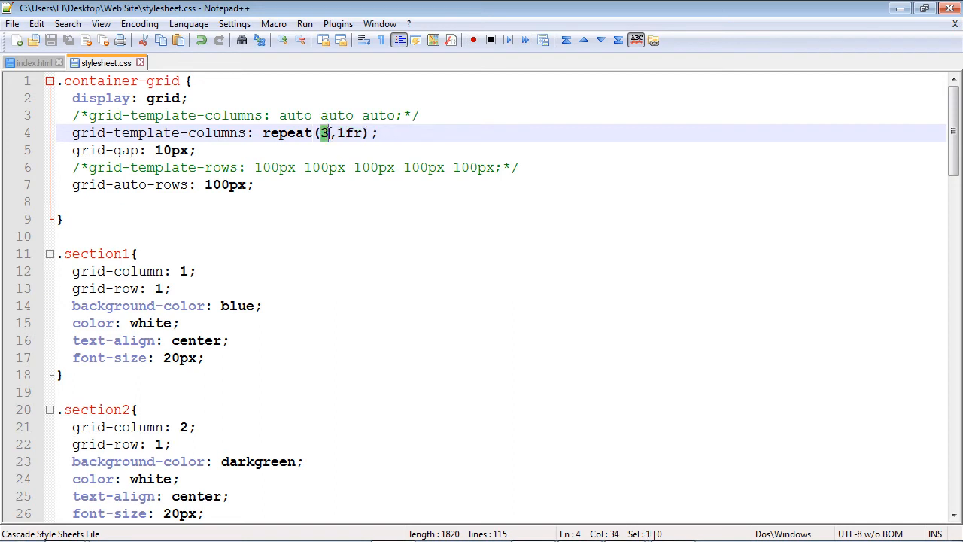
Change the columns to repeat(5,1fr) and move down to the section11 rule
{"action": "type", "text": "5"}
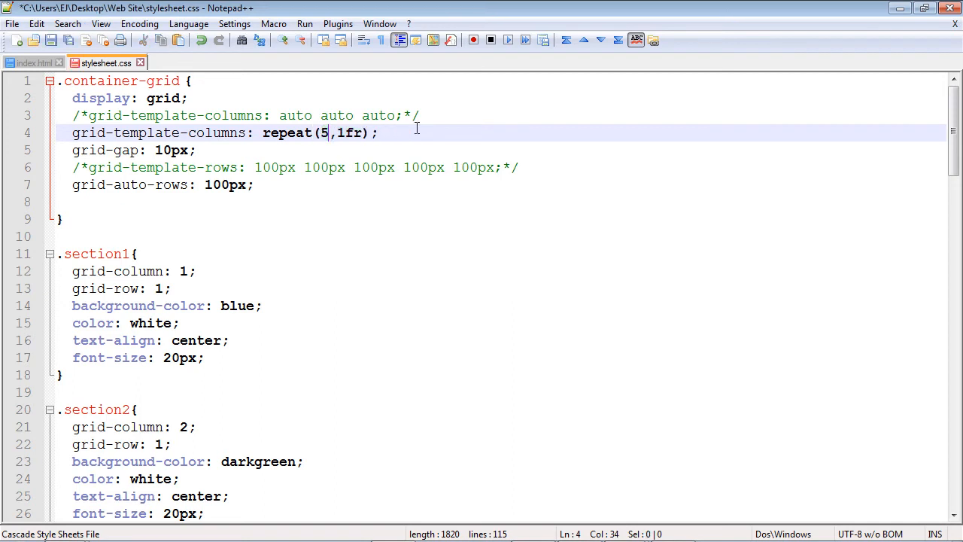
{"action": "scroll", "scroll_direction": "down", "scroll_amount": 3}
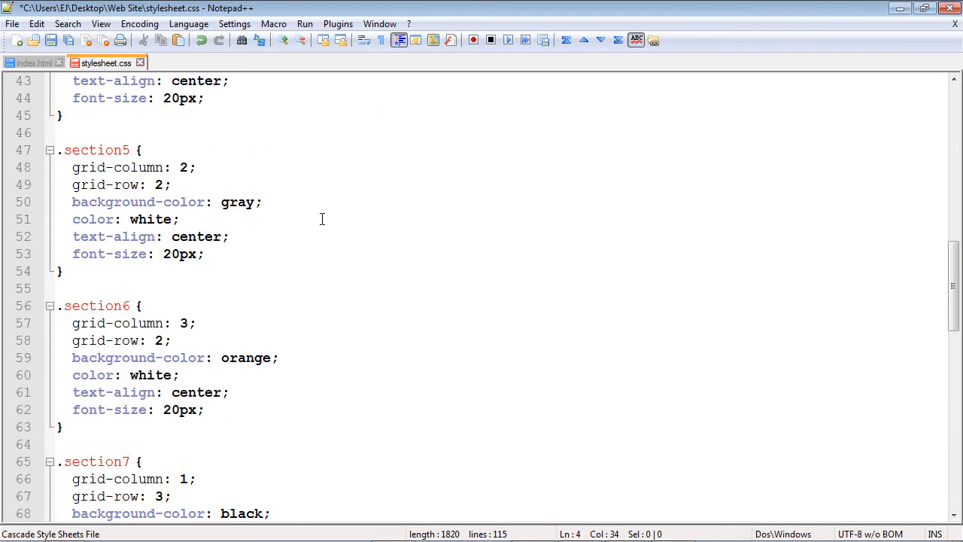
{"action": "scroll", "scroll_direction": "down", "scroll_amount": 3}
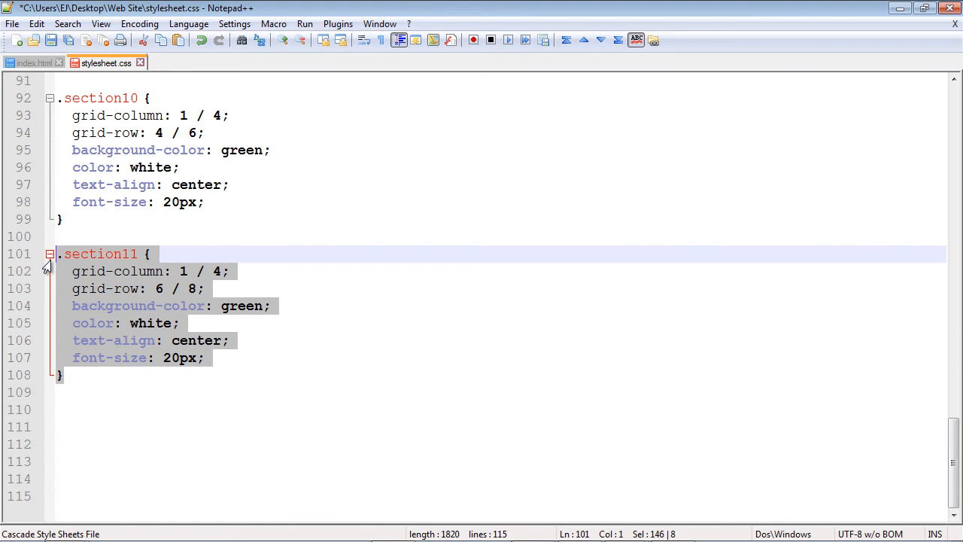
Add a .section12 rule from a copy of section11 with grid-column 4 / 6 and grid-row 1 / 8
{"action": "left_click", "coordinate": [184, 375]}
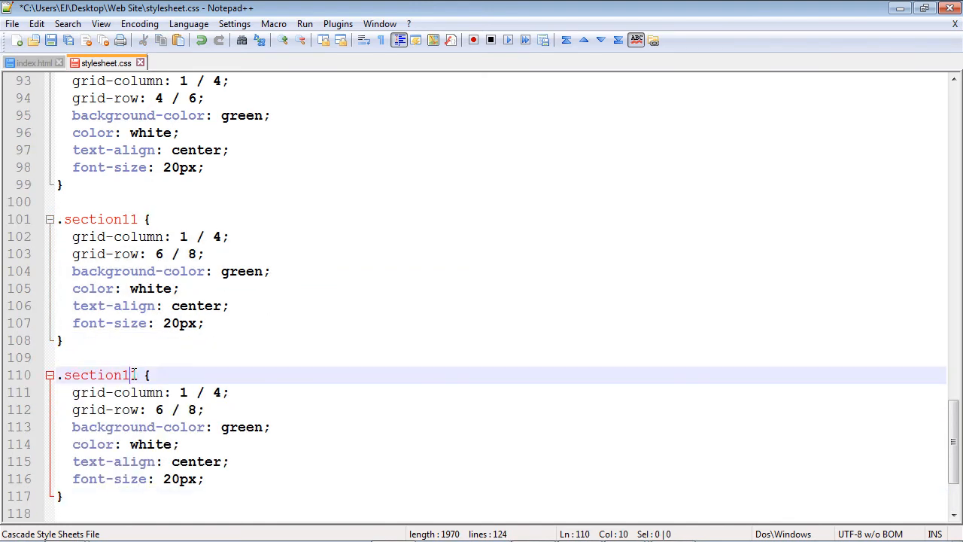
{"action": "type", "text": "2"}
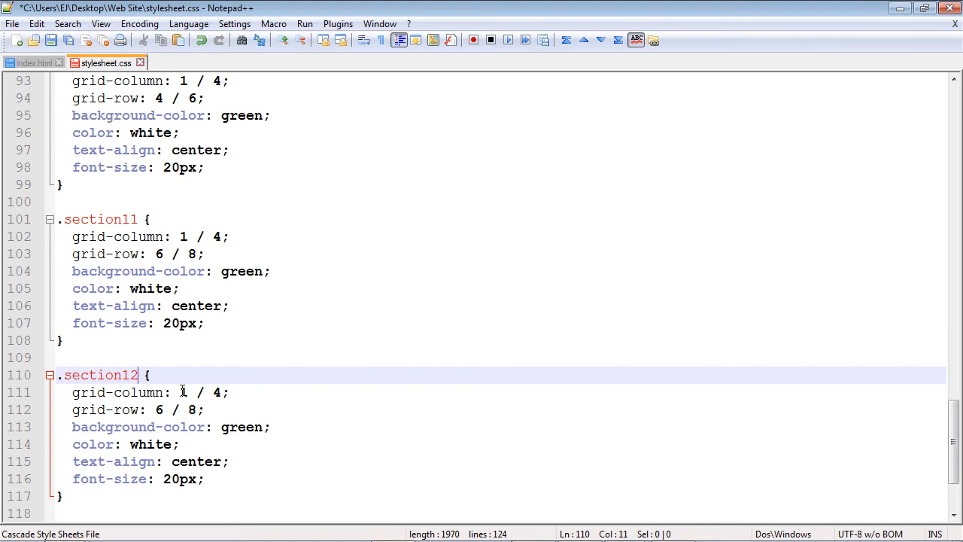
{"action": "left_click", "coordinate": [181, 391]}
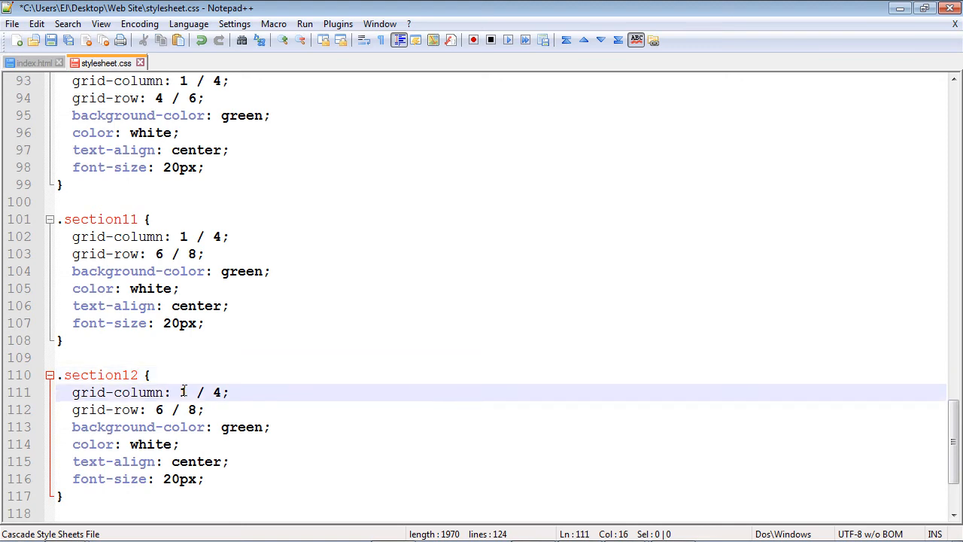
{"action": "double_click", "coordinate": [181, 391]}
{"action": "type", "text": "4"}
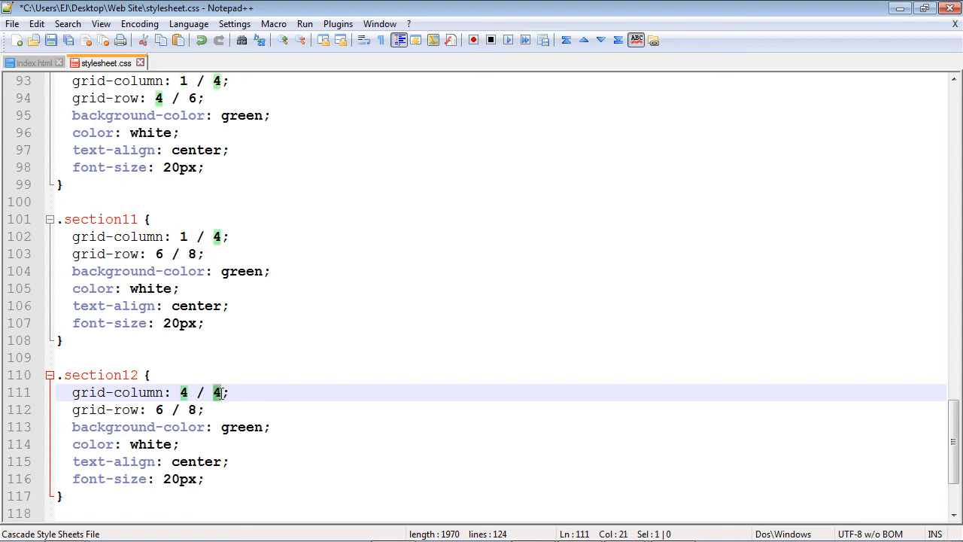
{"action": "type", "text": "6"}
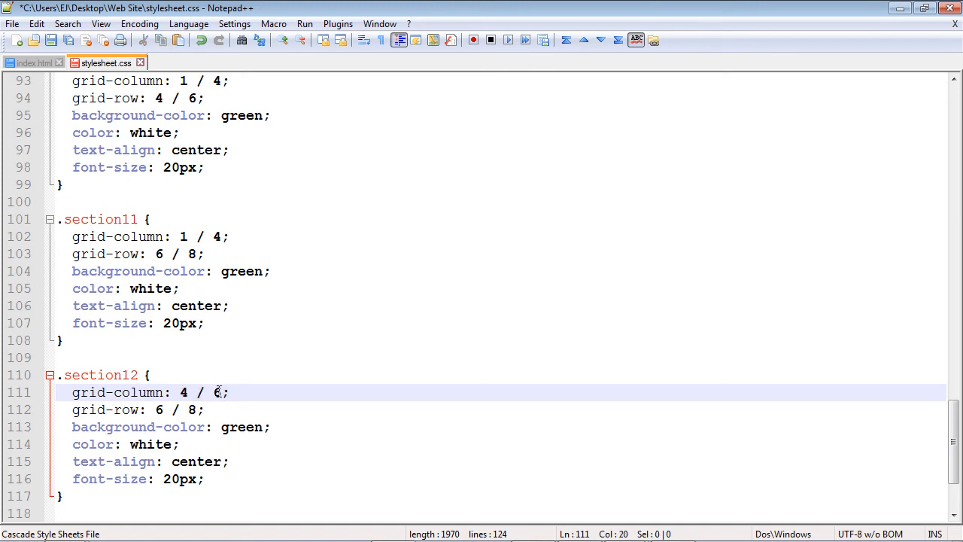
Set section12's background-color to black and move to index.html
{"action": "double_click", "coordinate": [217, 391]}
{"action": "type", "text": "1"}
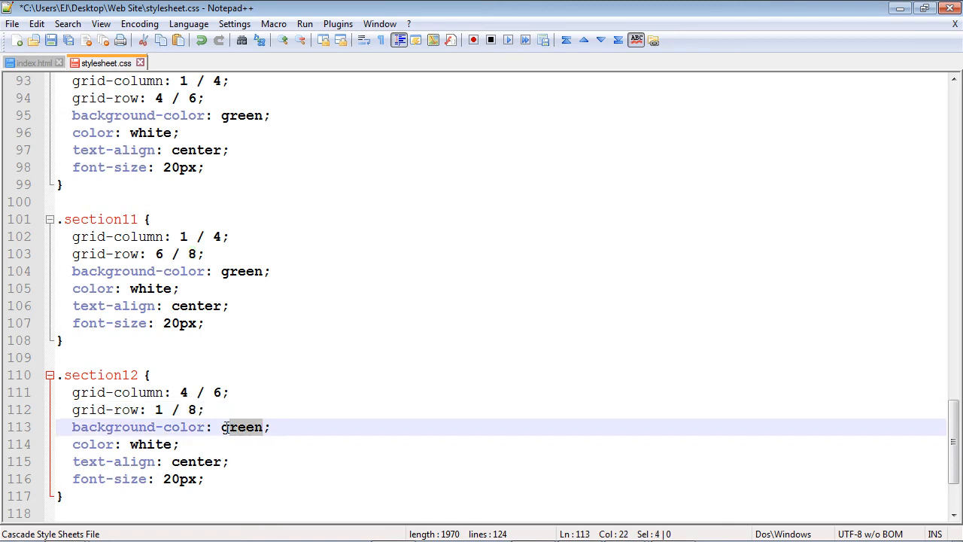
{"action": "type", "text": "black"}
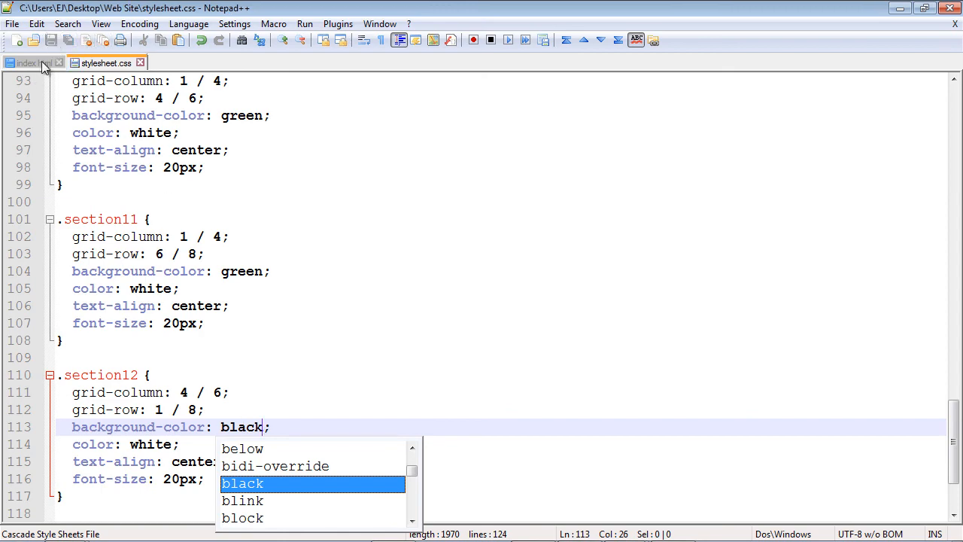
{"action": "left_click", "coordinate": [30, 63]}
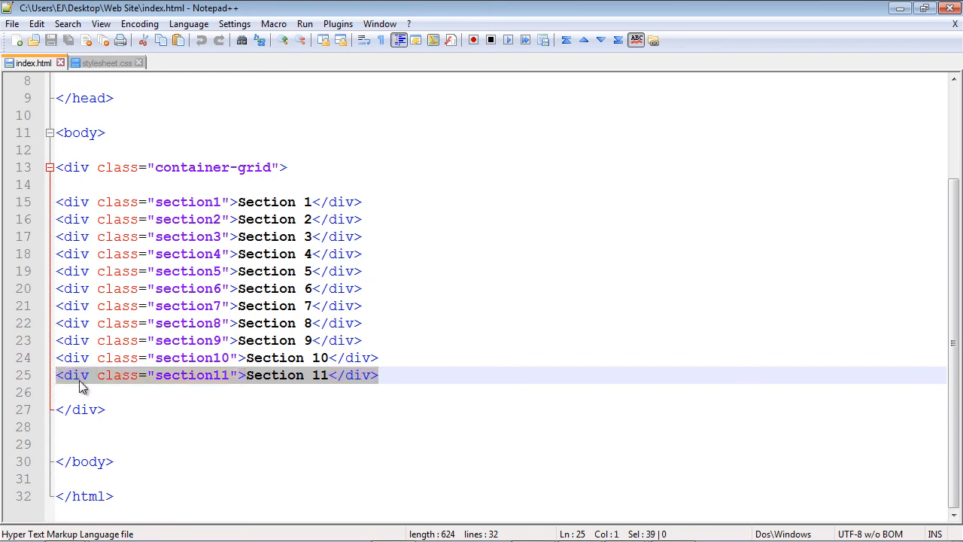
Insert a Section 12 div with class section12 after Section 11 and save
{"action": "left_click", "coordinate": [415, 375]}
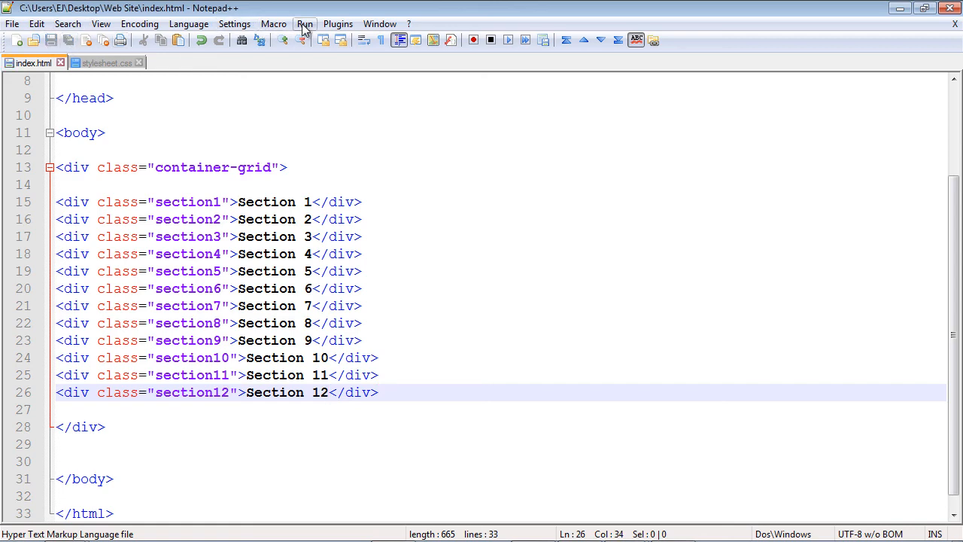
{"action": "mouse_move", "coordinate": [300, 145]}
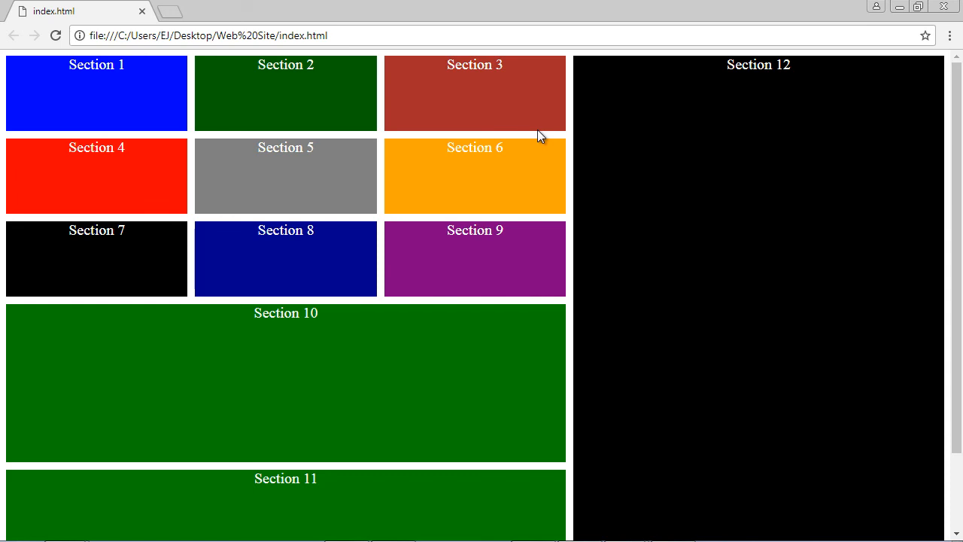
{"action": "mouse_move", "coordinate": [663, 81]}
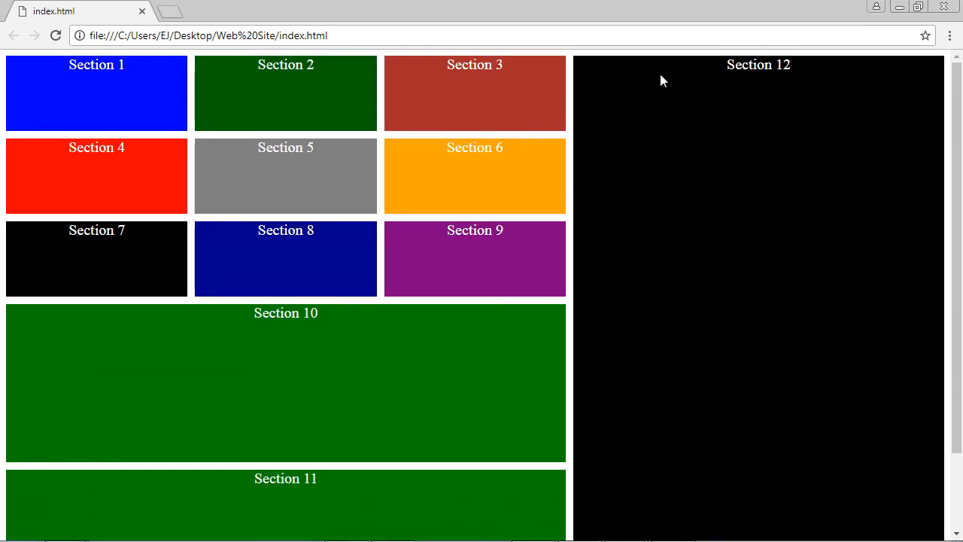
{"action": "mouse_move", "coordinate": [903, 358]}
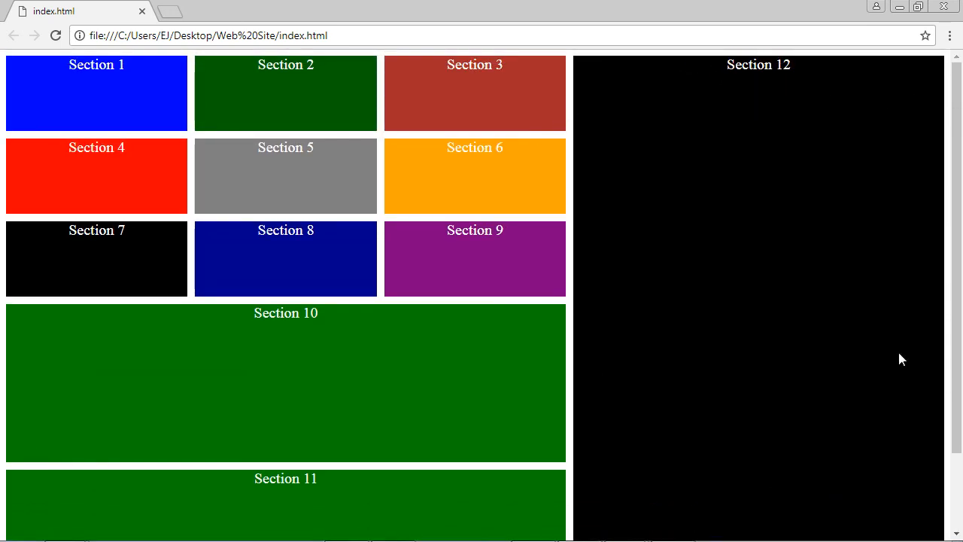